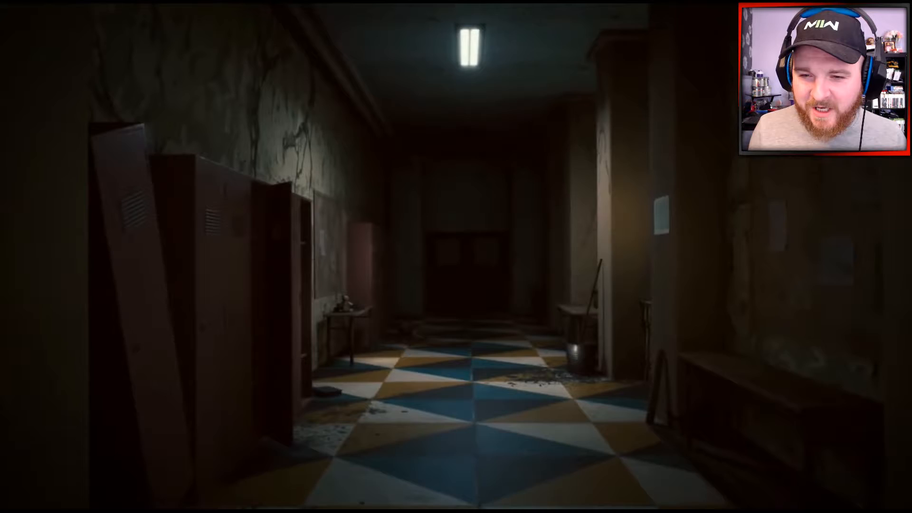
key("w")
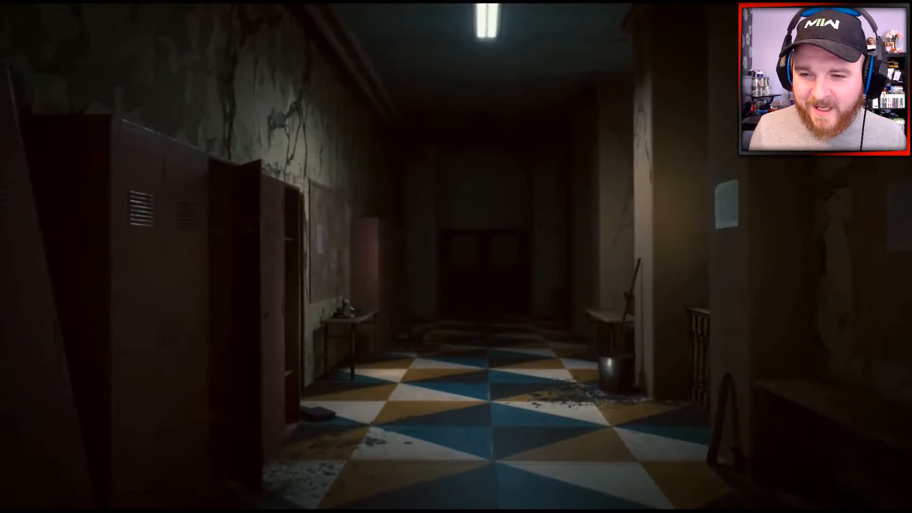